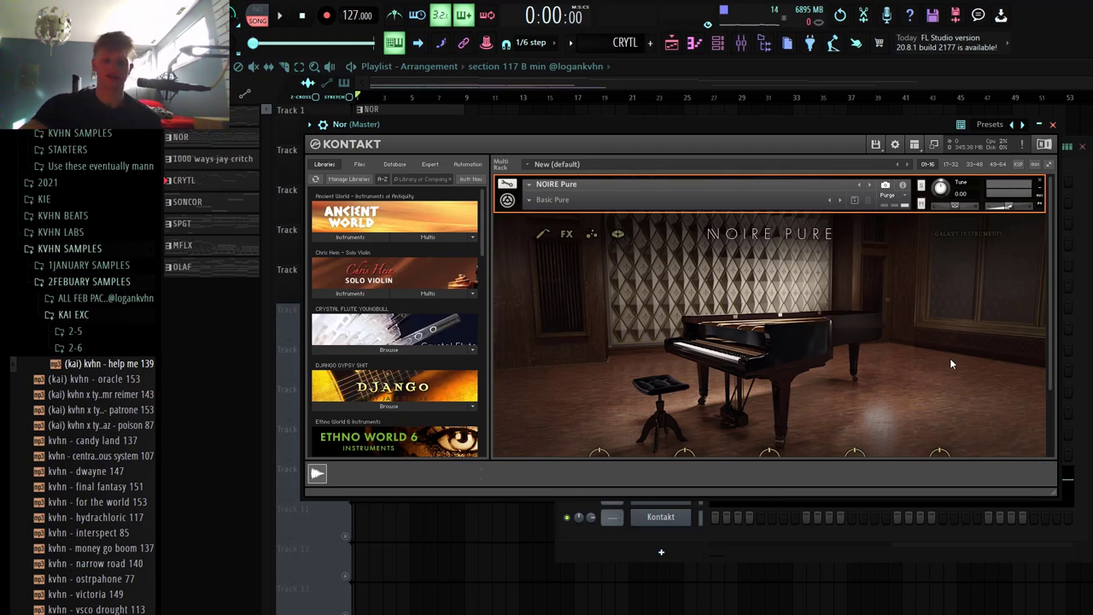
{"action": "mouse_move", "coordinate": [762, 127]}
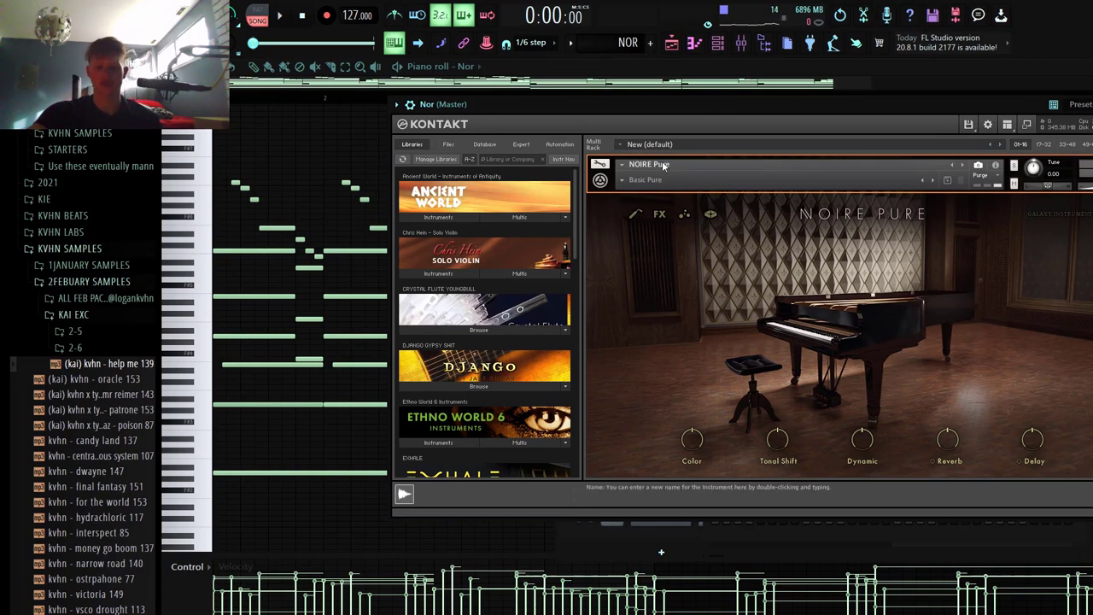
- Browse Noire Pure presets, then show the piano's Reverb and Replika Delay effect settings
{"action": "scroll", "scroll_direction": "down", "scroll_amount": 3}
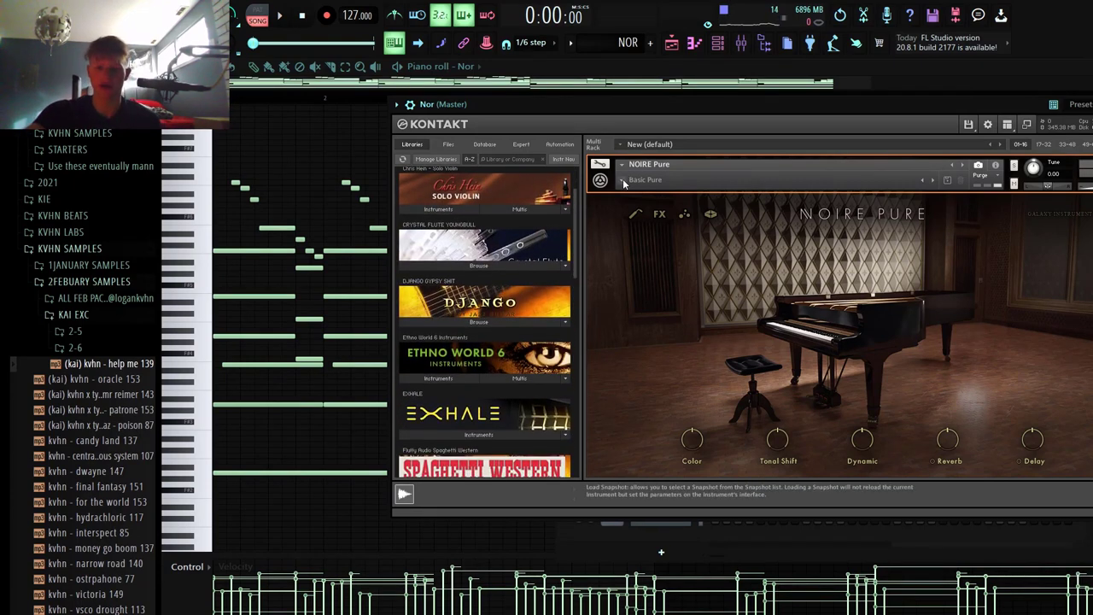
{"action": "left_click", "coordinate": [646, 179]}
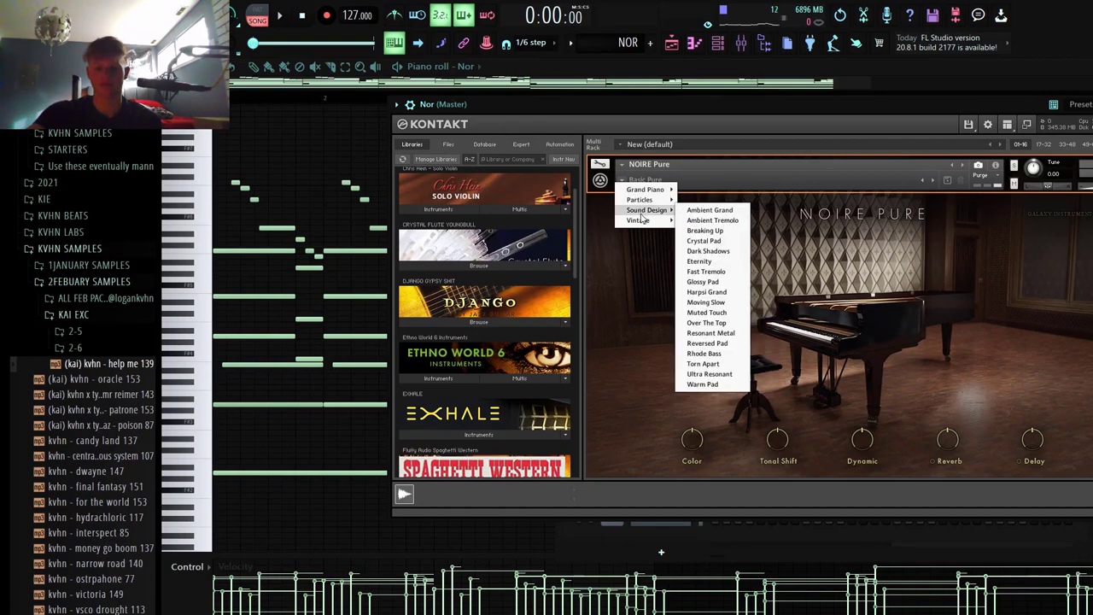
{"action": "mouse_move", "coordinate": [1006, 286]}
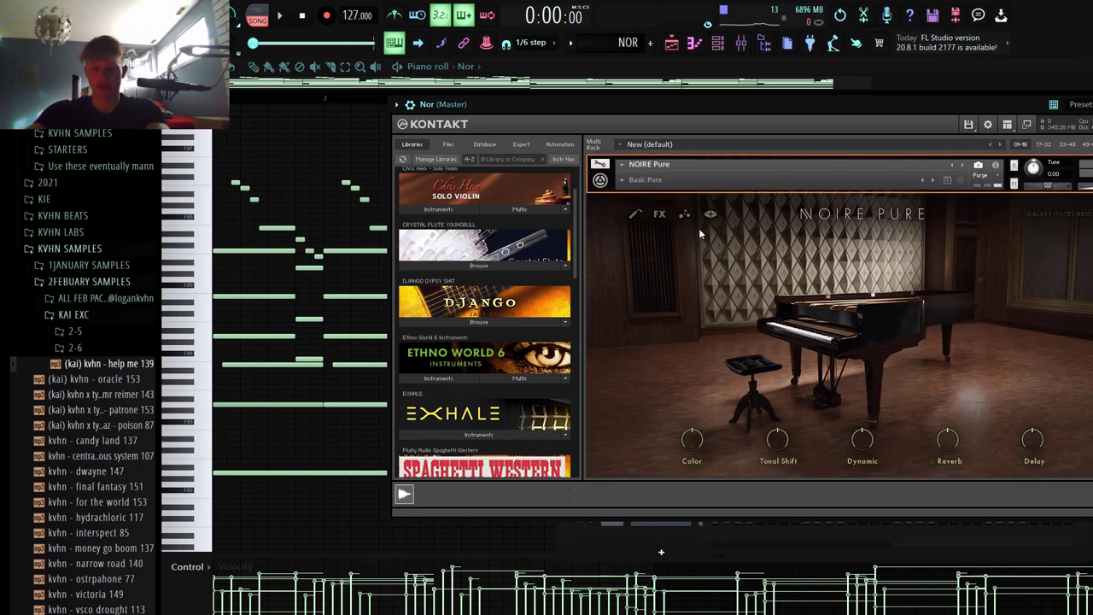
{"action": "left_click", "coordinate": [658, 214]}
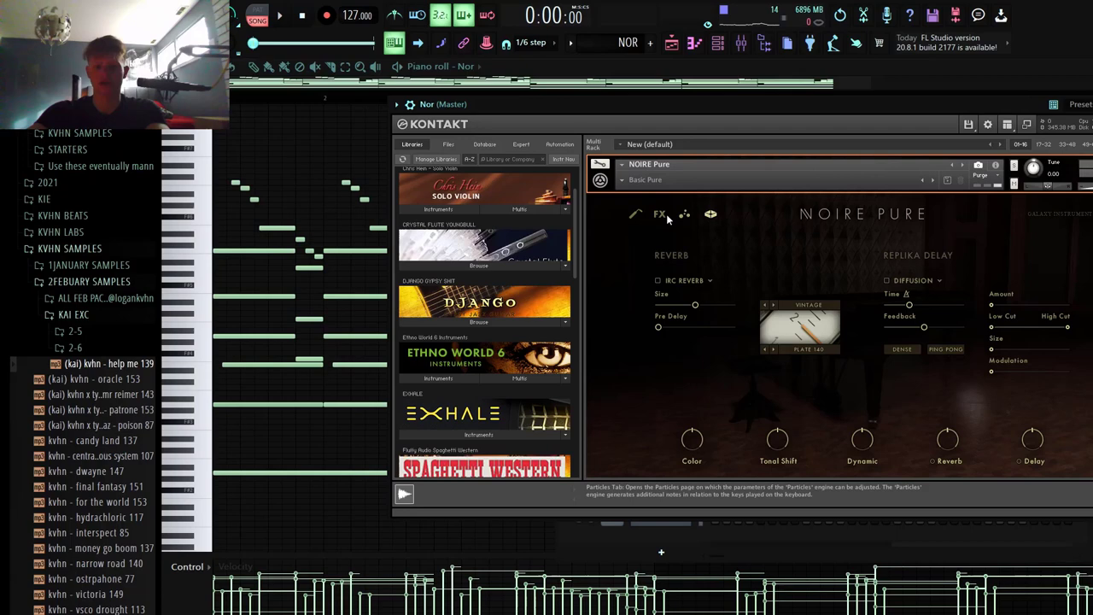
{"action": "left_click", "coordinate": [632, 215]}
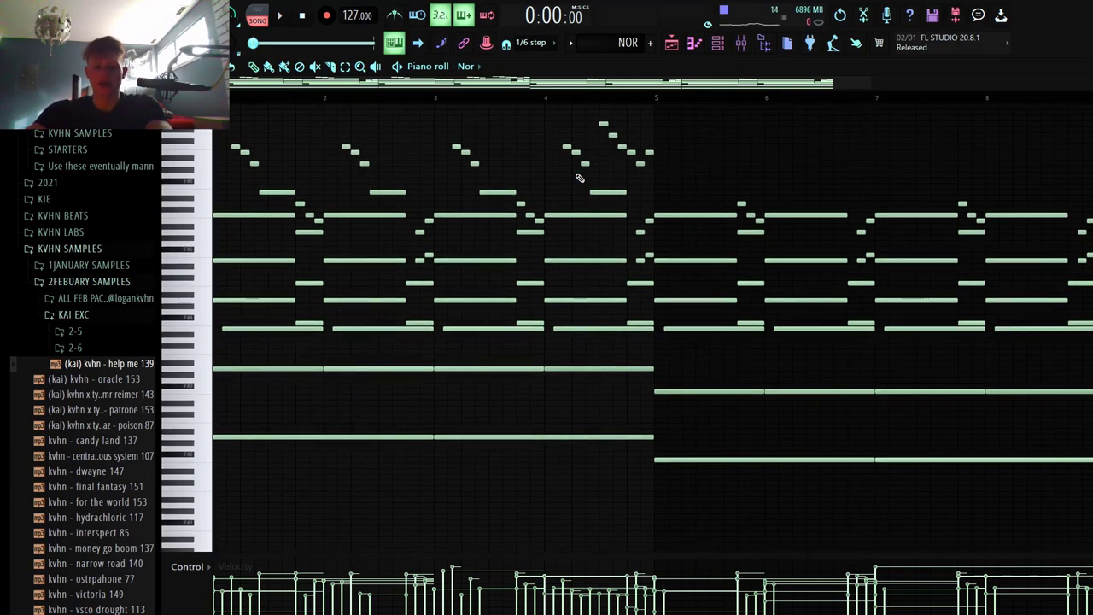
{"action": "mouse_move", "coordinate": [602, 145]}
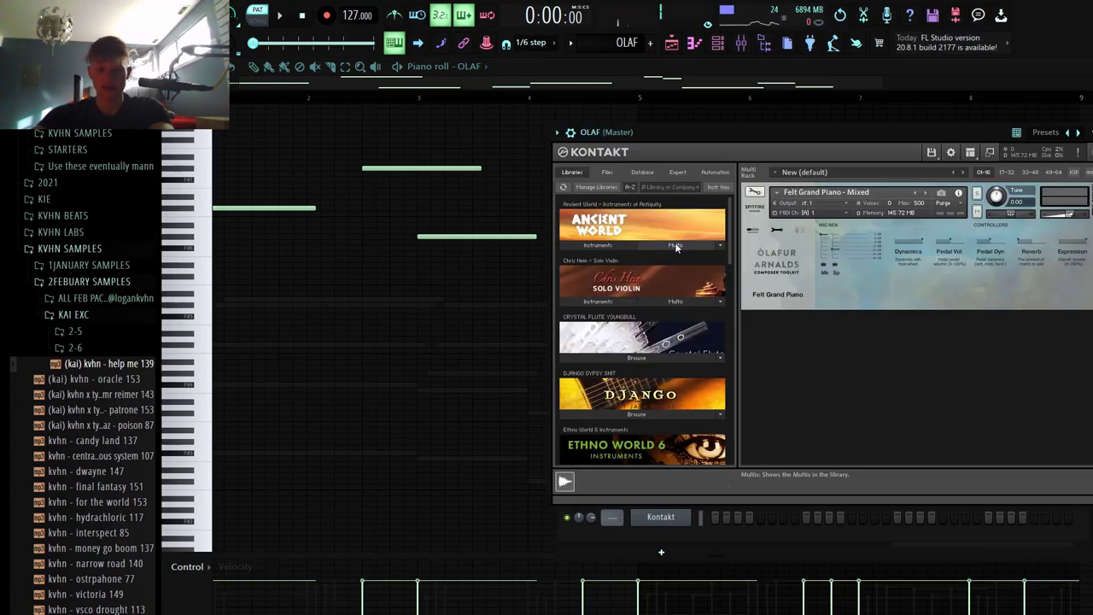
- Scroll through the Felt Grand Piano library's .nki patch list in Kontakt
{"action": "scroll", "scroll_direction": "down", "scroll_amount": 3}
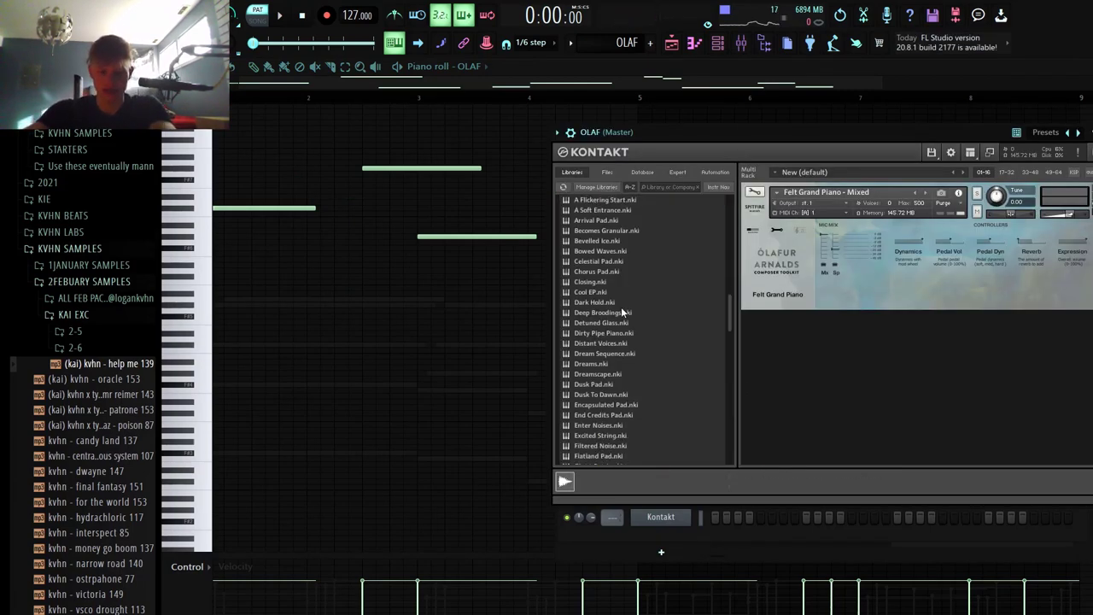
{"action": "scroll", "scroll_direction": "down", "scroll_amount": 3}
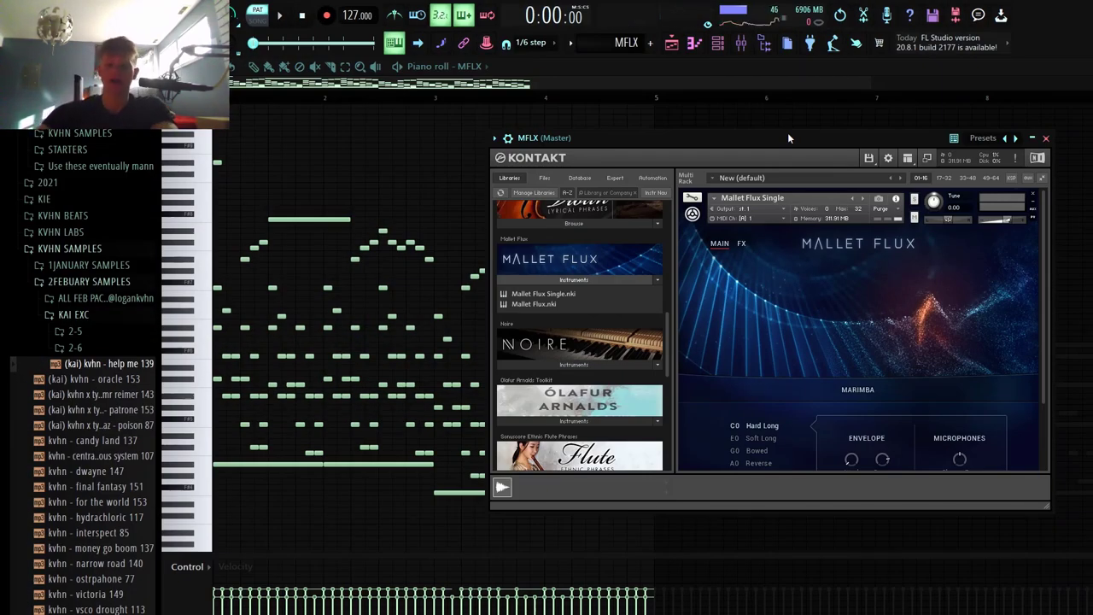
{"action": "mouse_move", "coordinate": [851, 312]}
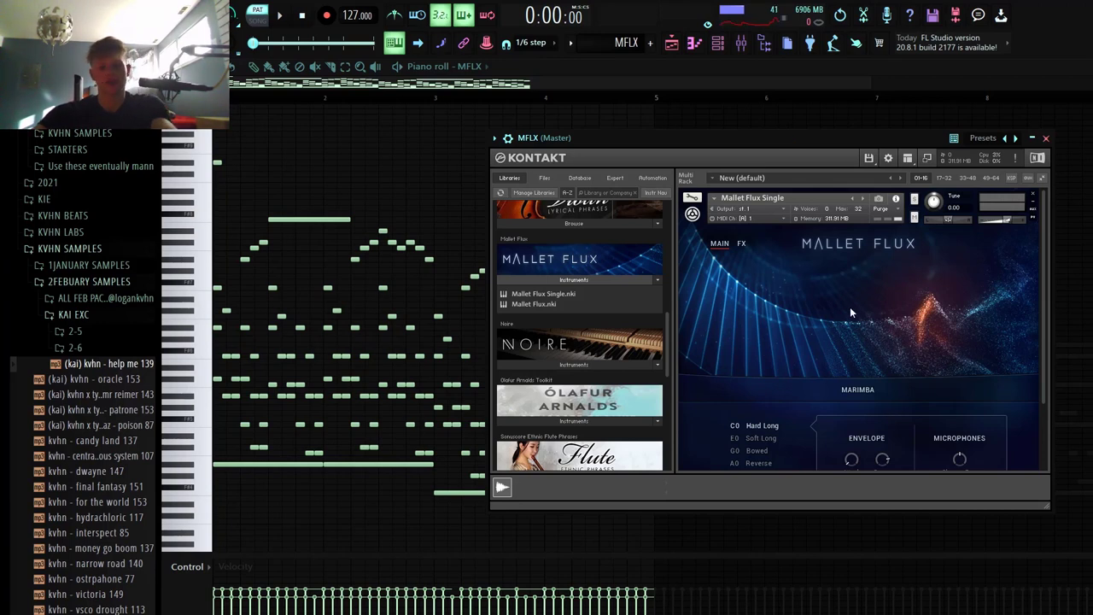
{"action": "mouse_move", "coordinate": [824, 325]}
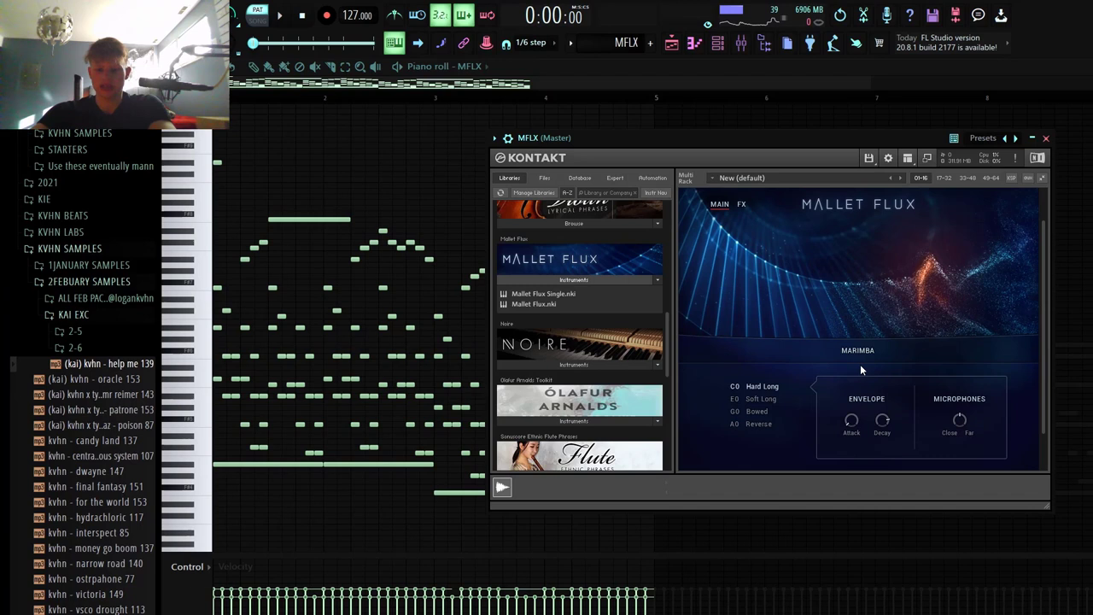
- Choose a mallet instrument type and an Arp 16th pattern while the notes play
{"action": "left_click", "coordinate": [857, 350]}
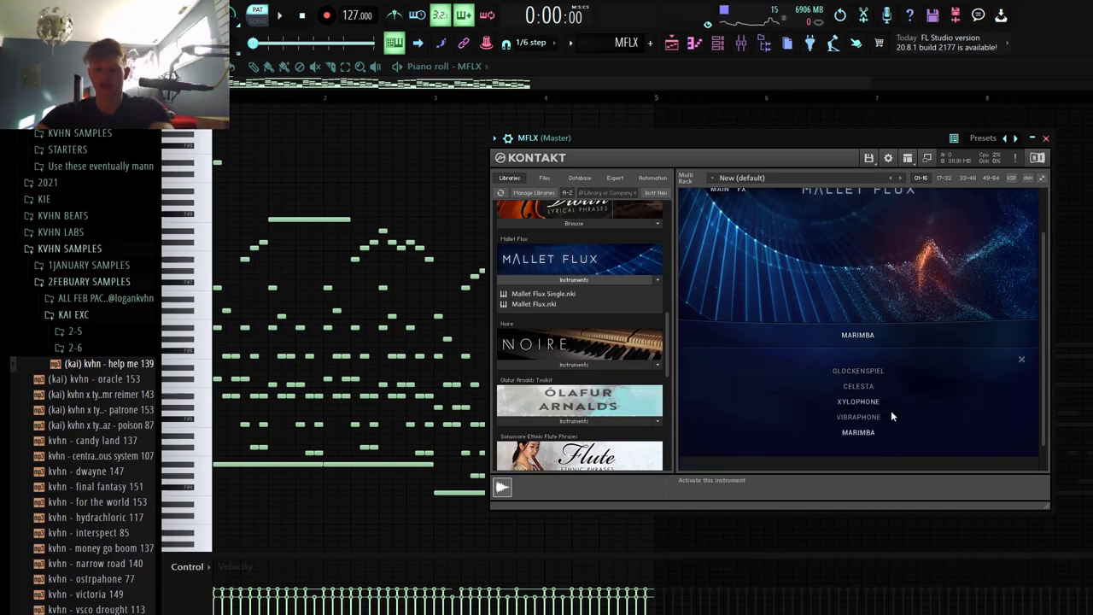
{"action": "mouse_move", "coordinate": [1021, 359]}
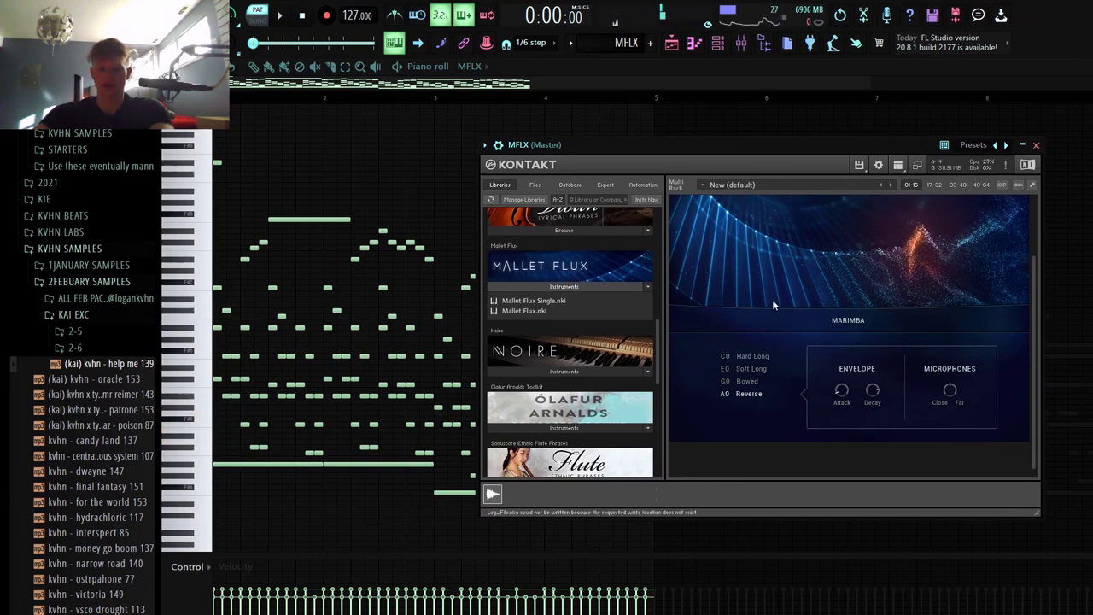
{"action": "mouse_move", "coordinate": [769, 386]}
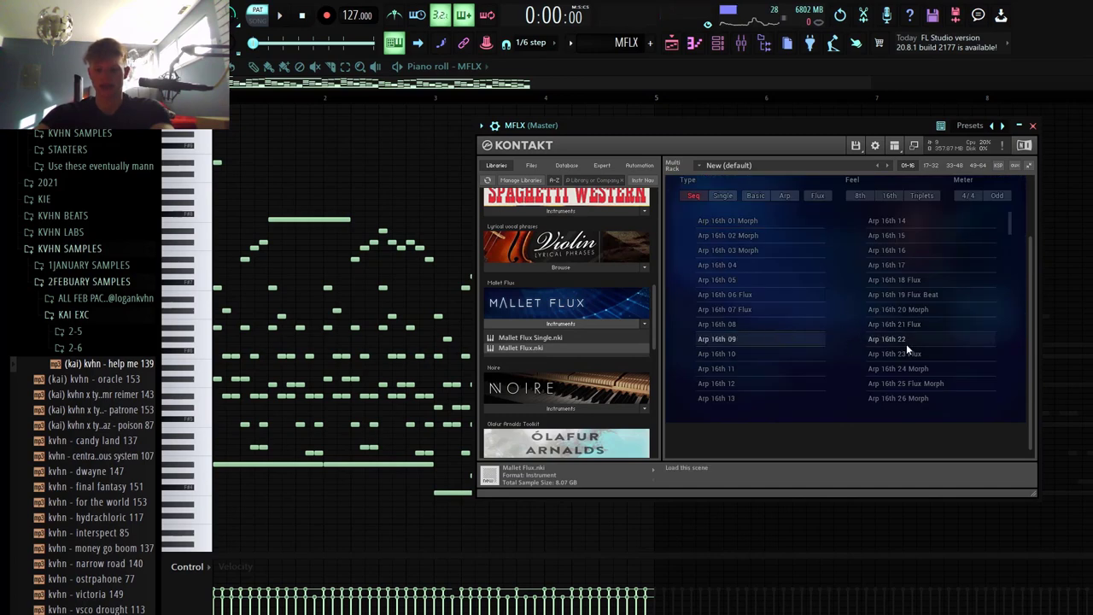
{"action": "left_click", "coordinate": [716, 338]}
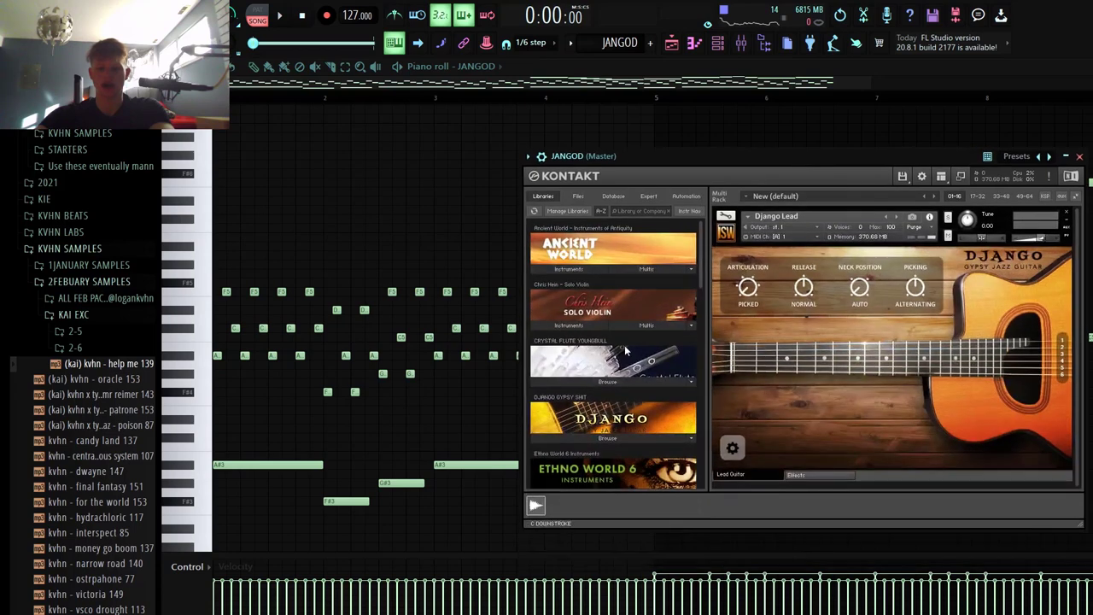
{"action": "left_click", "coordinate": [608, 418]}
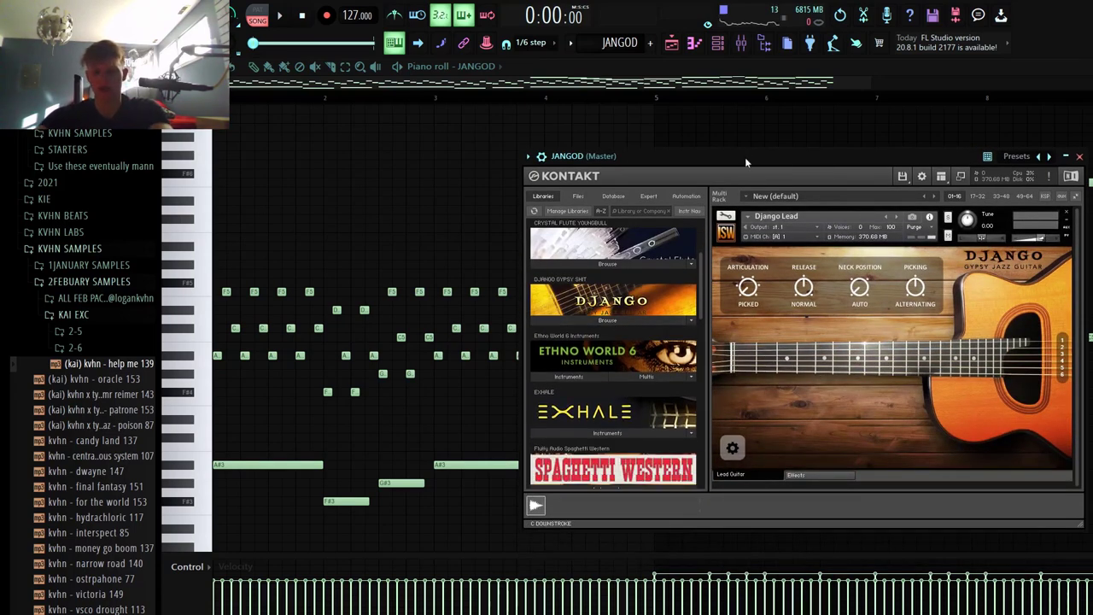
{"action": "left_click_drag", "start_coordinate": [745, 163], "coordinate": [691, 171]}
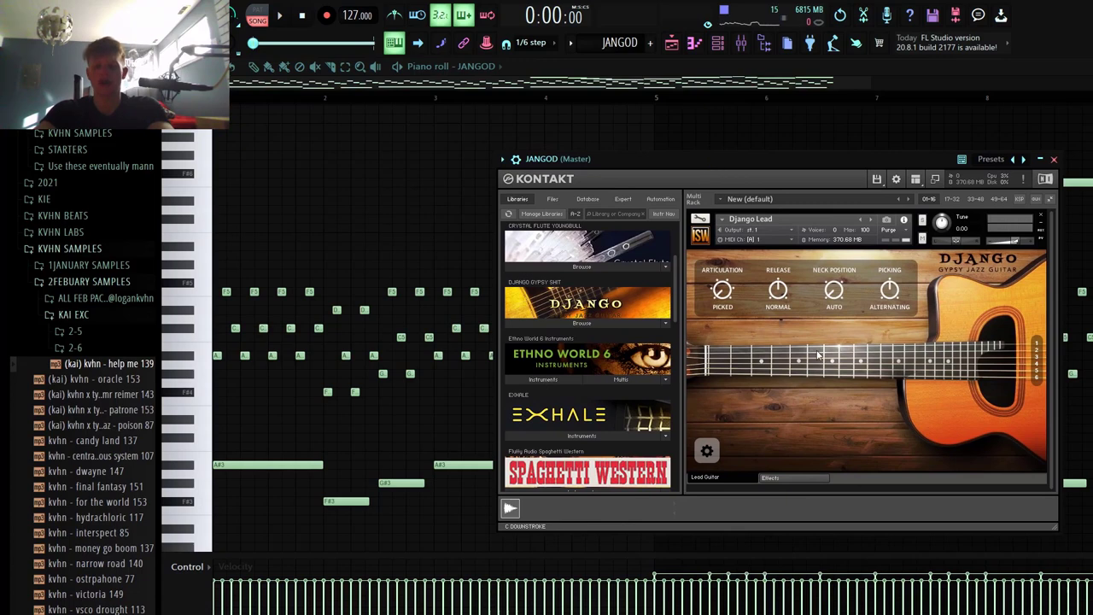
{"action": "mouse_move", "coordinate": [745, 167]}
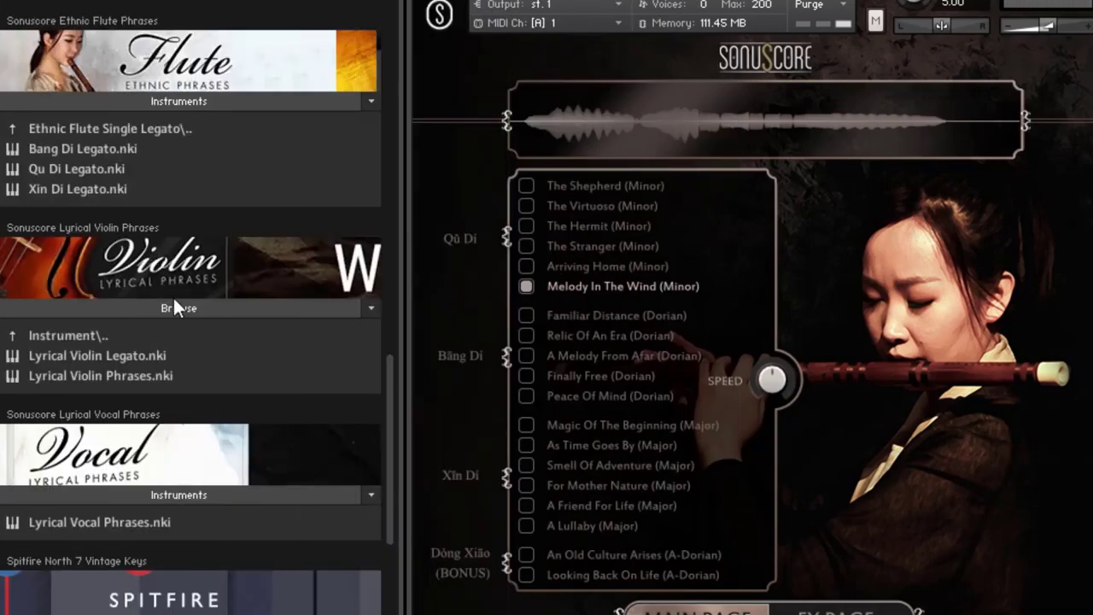
{"action": "mouse_move", "coordinate": [191, 298]}
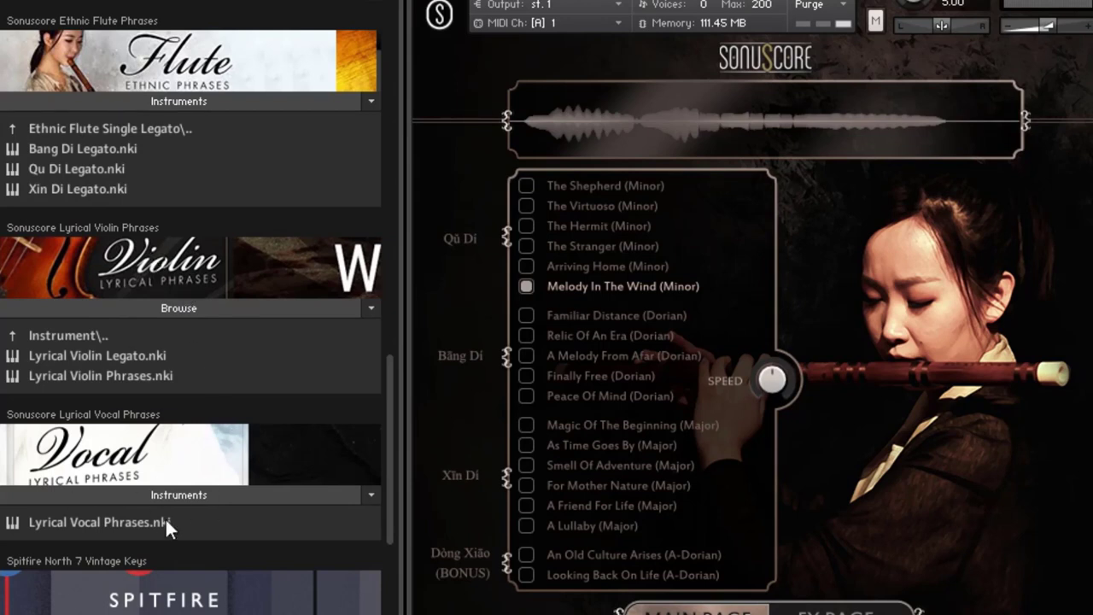
{"action": "mouse_move", "coordinate": [94, 495]}
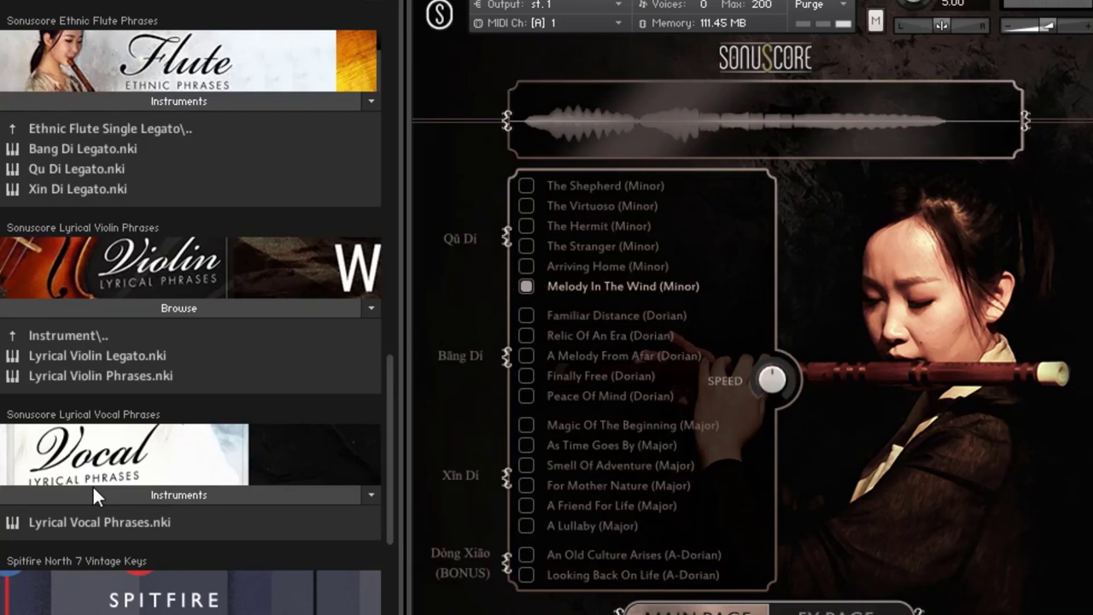
{"action": "mouse_move", "coordinate": [268, 61]}
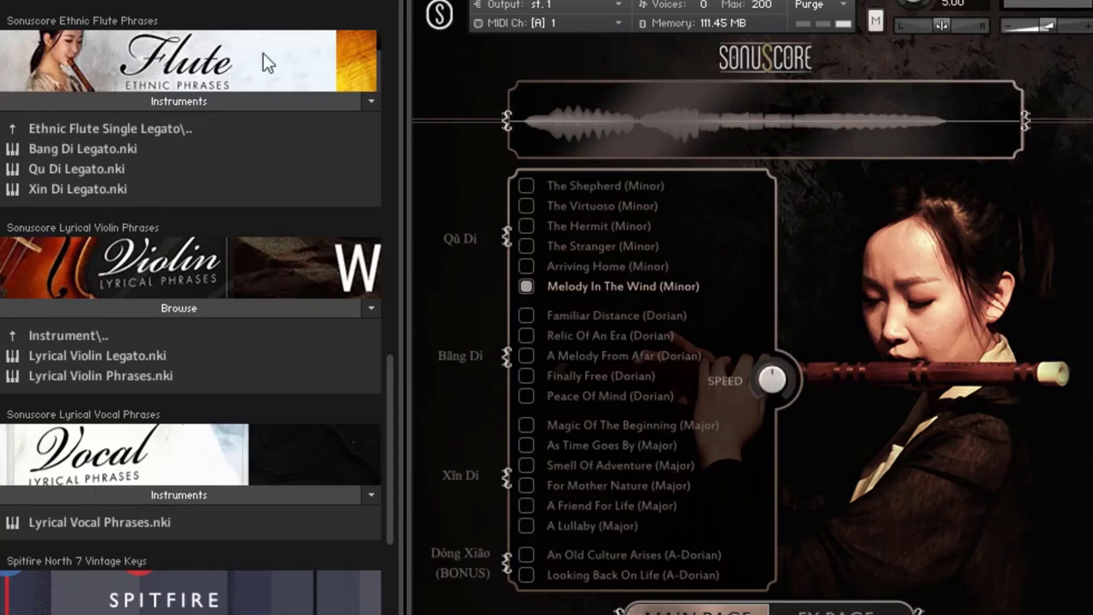
{"action": "mouse_move", "coordinate": [201, 41]}
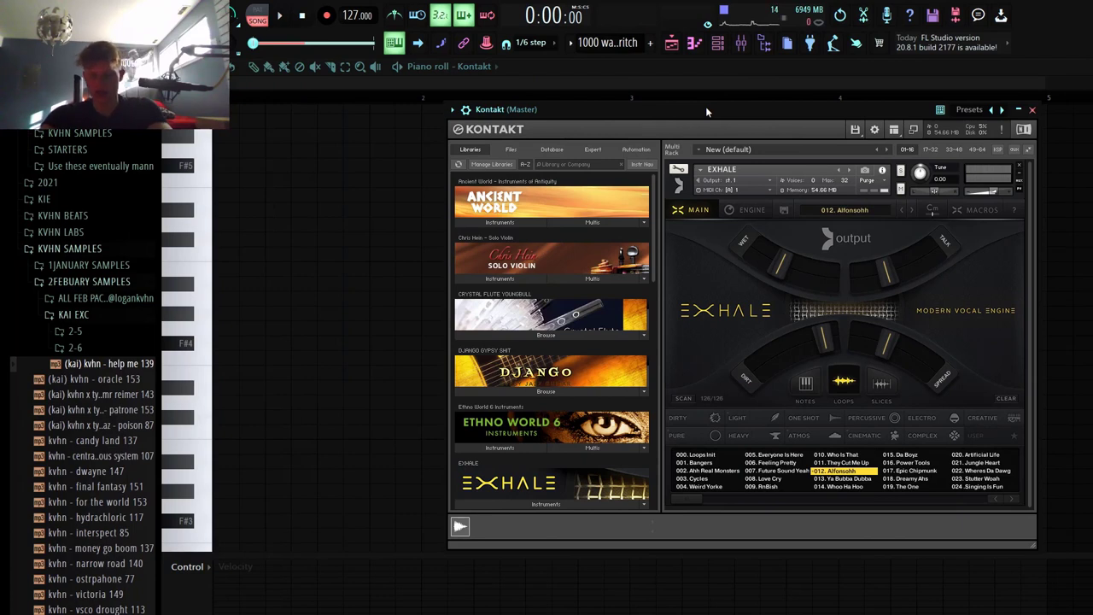
{"action": "mouse_move", "coordinate": [905, 243]}
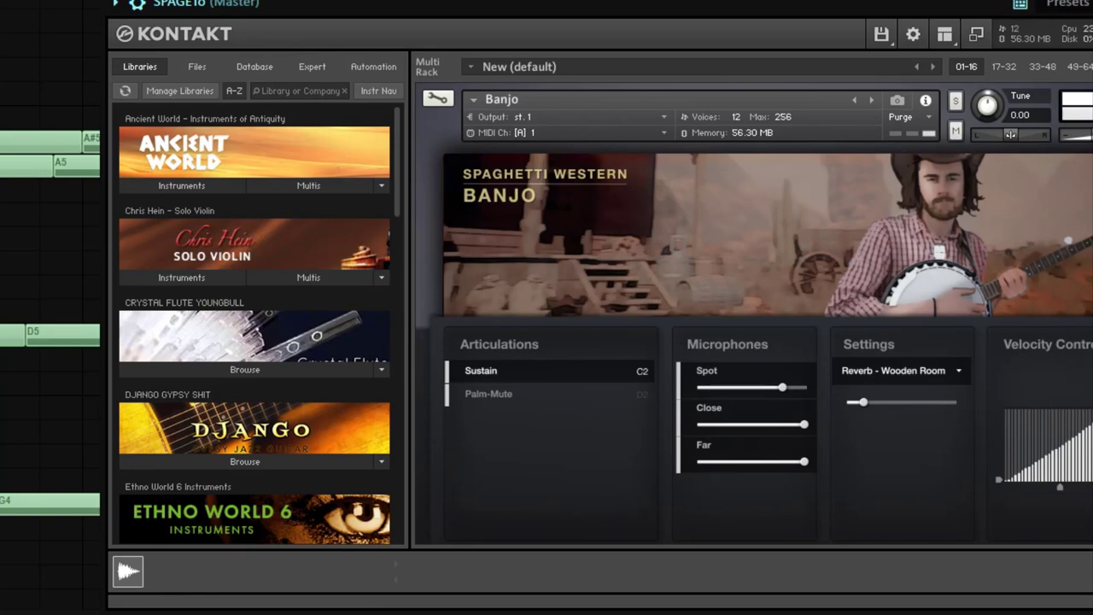
- Scroll the Kontakt Libraries list to reach the Spaghetti Western banjo instruments
{"action": "scroll", "scroll_direction": "down", "scroll_amount": 3}
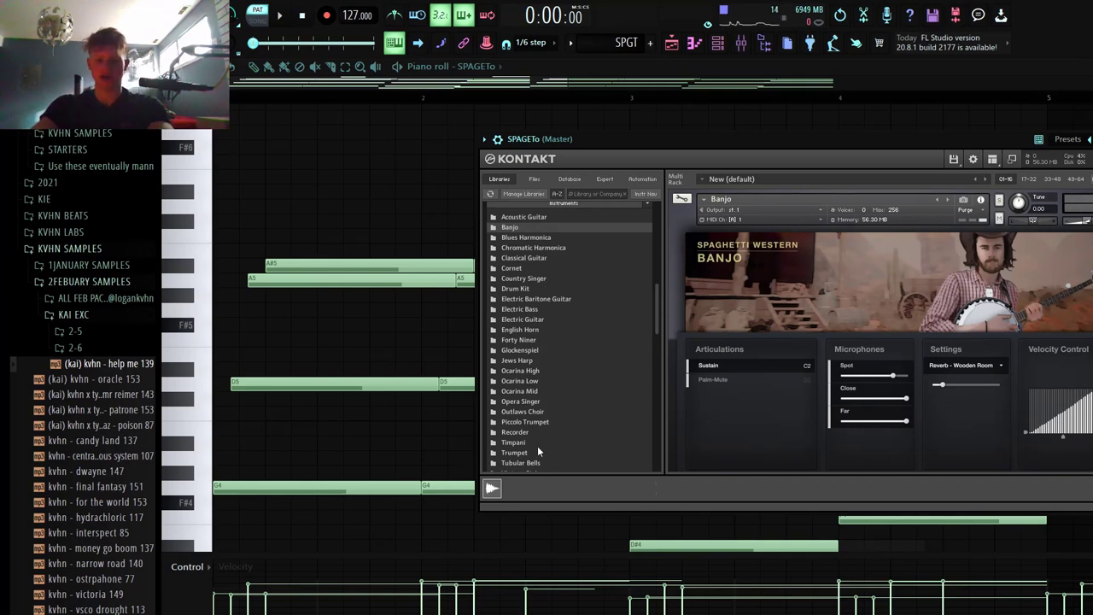
{"action": "scroll", "scroll_direction": "down", "scroll_amount": 3}
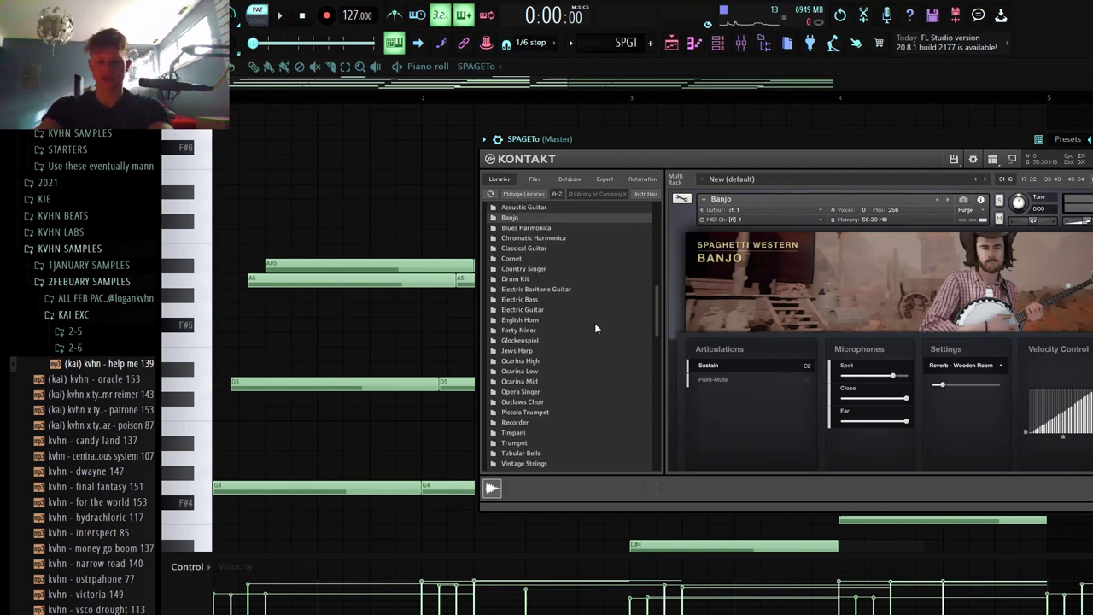
{"action": "mouse_move", "coordinate": [605, 308]}
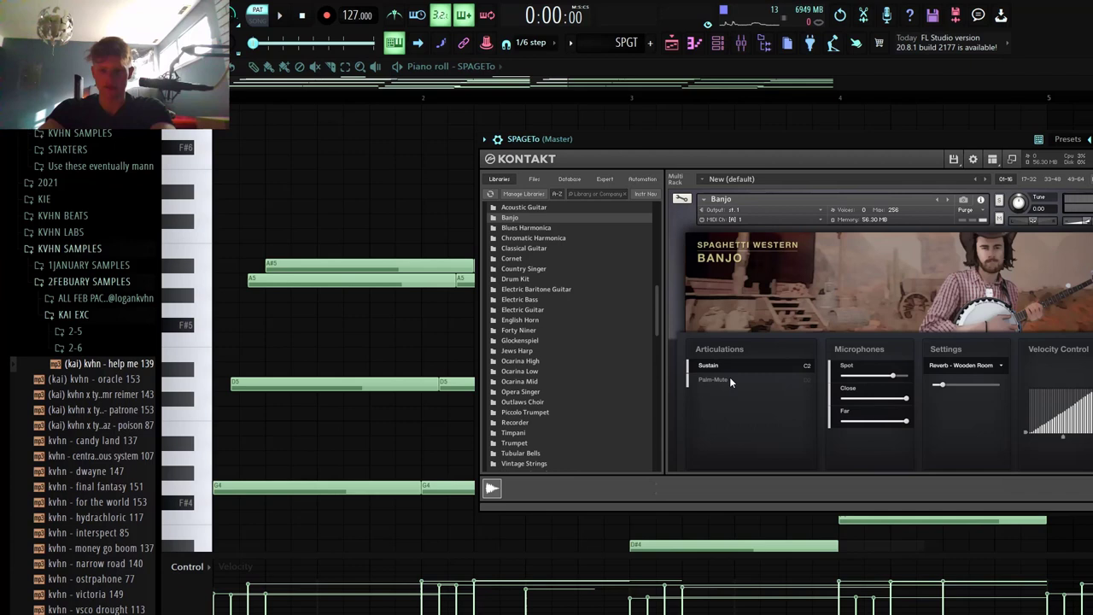
{"action": "mouse_move", "coordinate": [806, 404]}
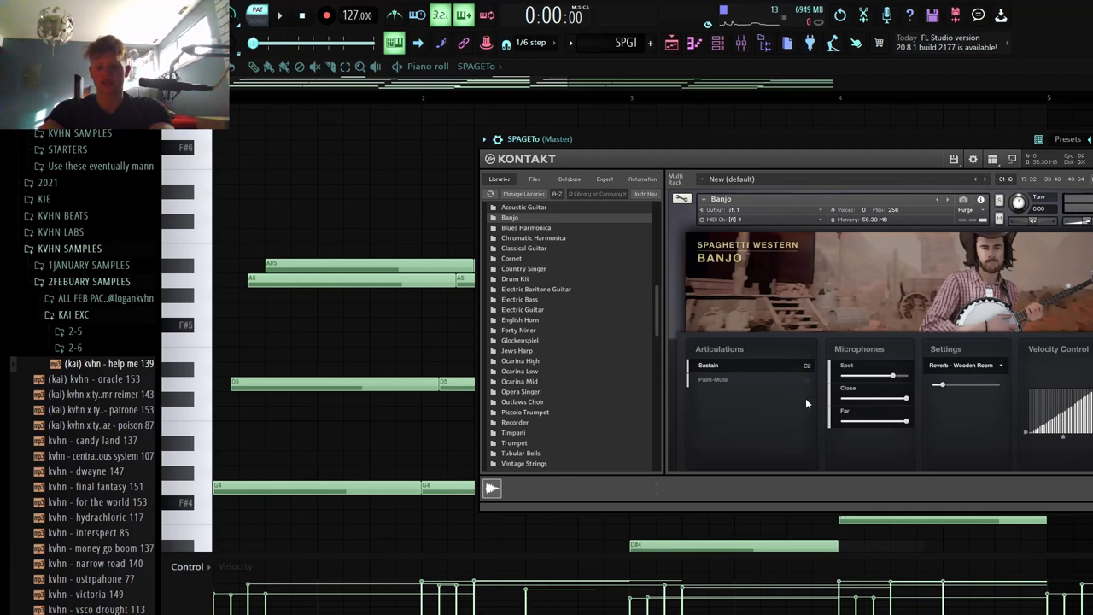